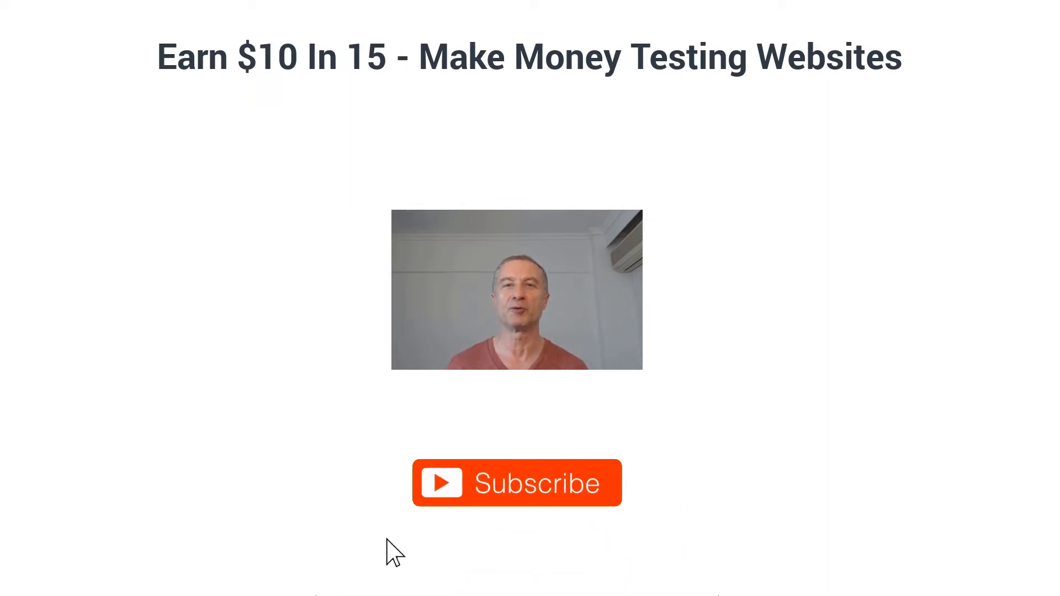
- Reach the footer's 'Become a tester' link and land on the tester registration page
left_click(517, 483)
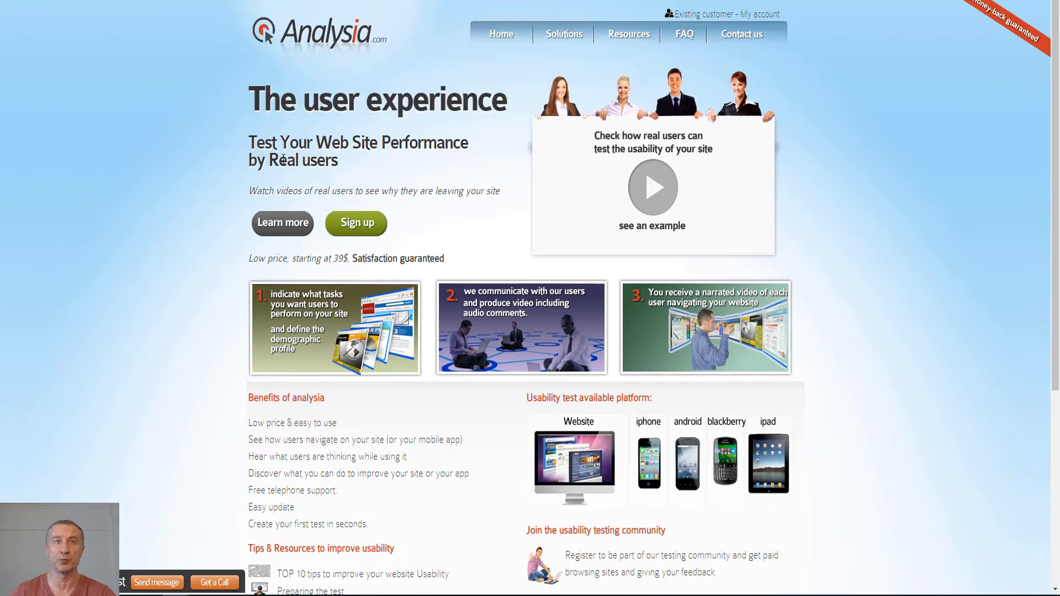
mouse_move(362, 168)
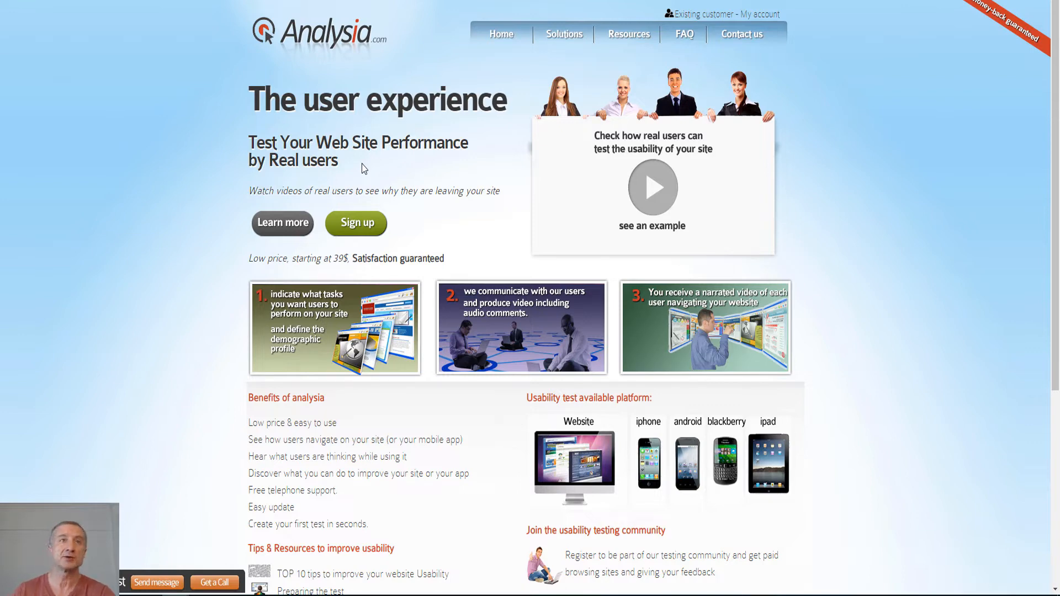
scroll("down", 3)
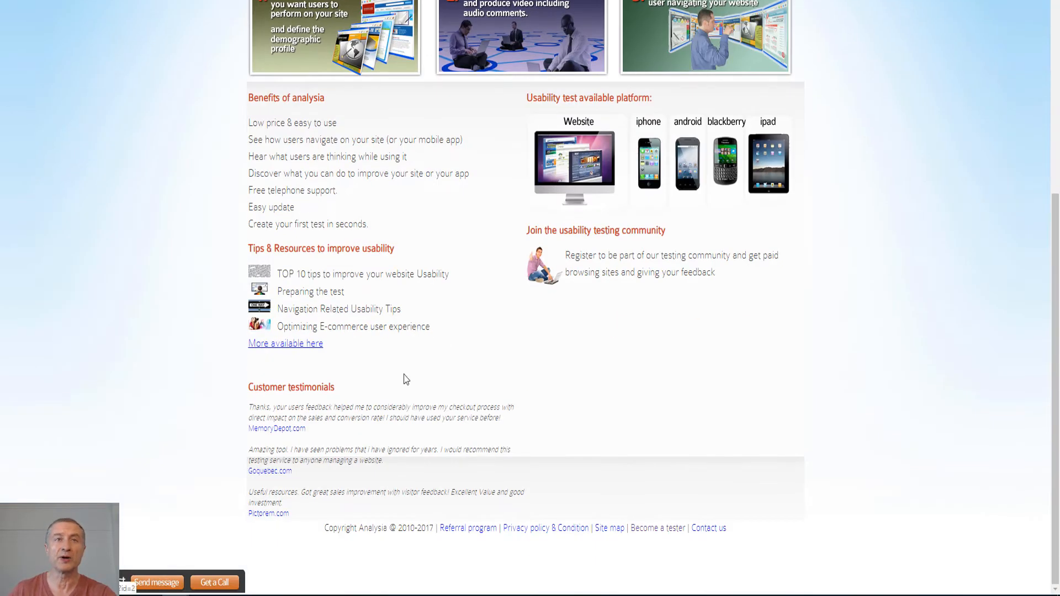
scroll("up", 3)
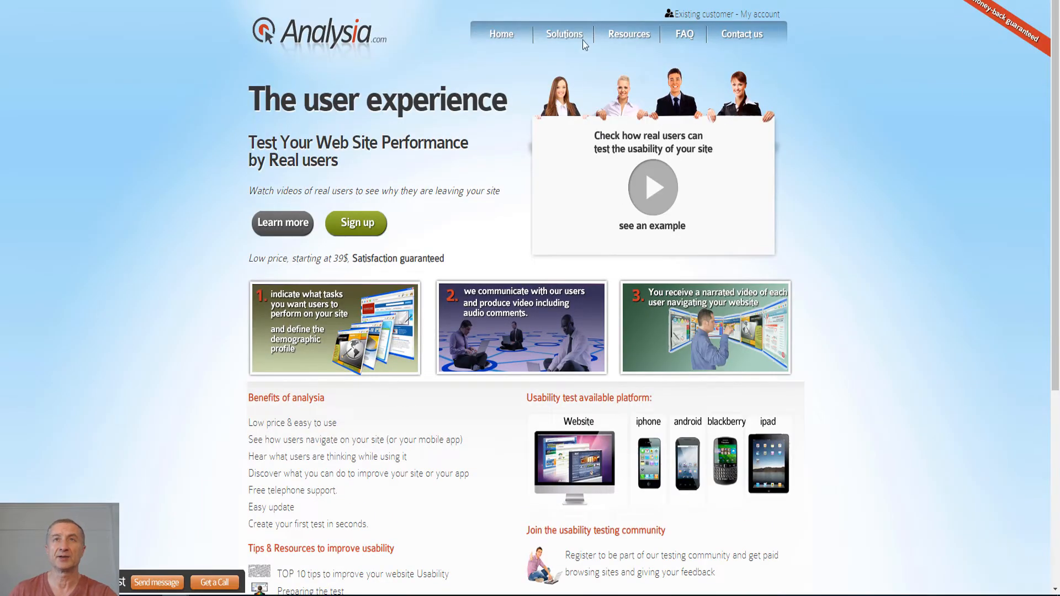
scroll("down", 3)
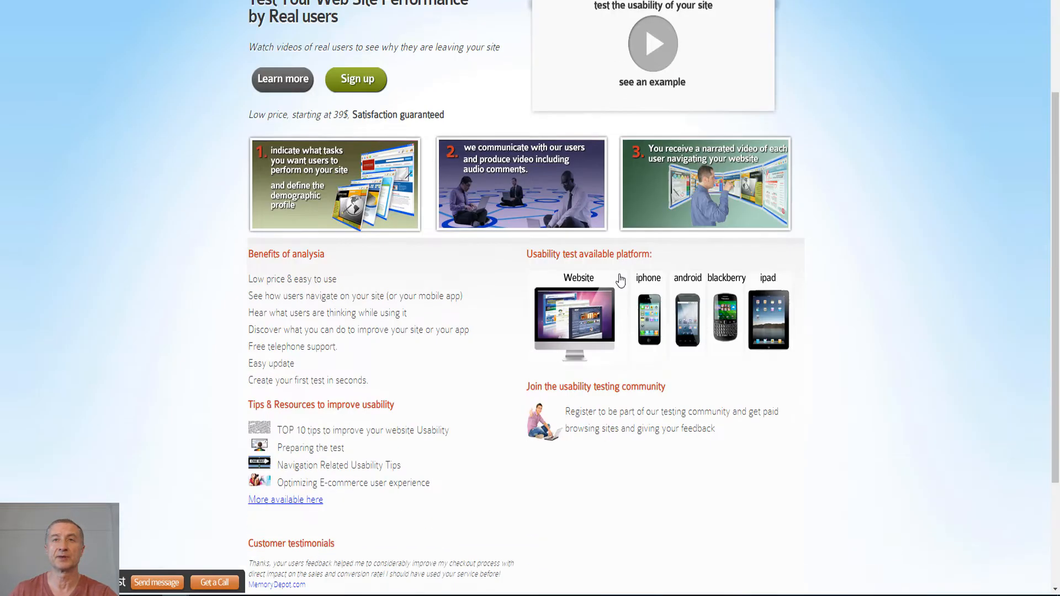
scroll("down", 3)
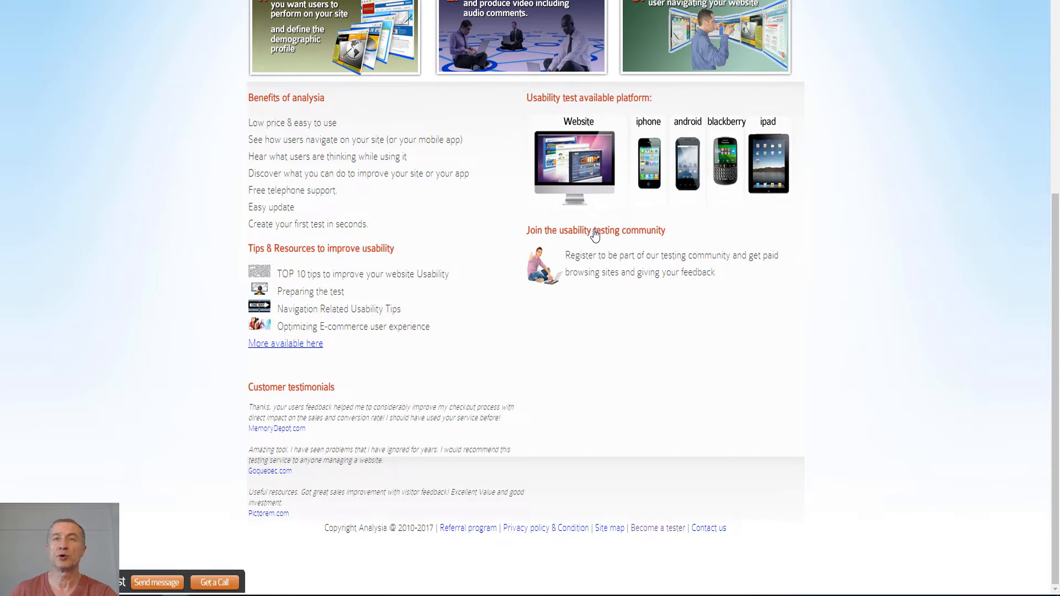
mouse_move(609, 237)
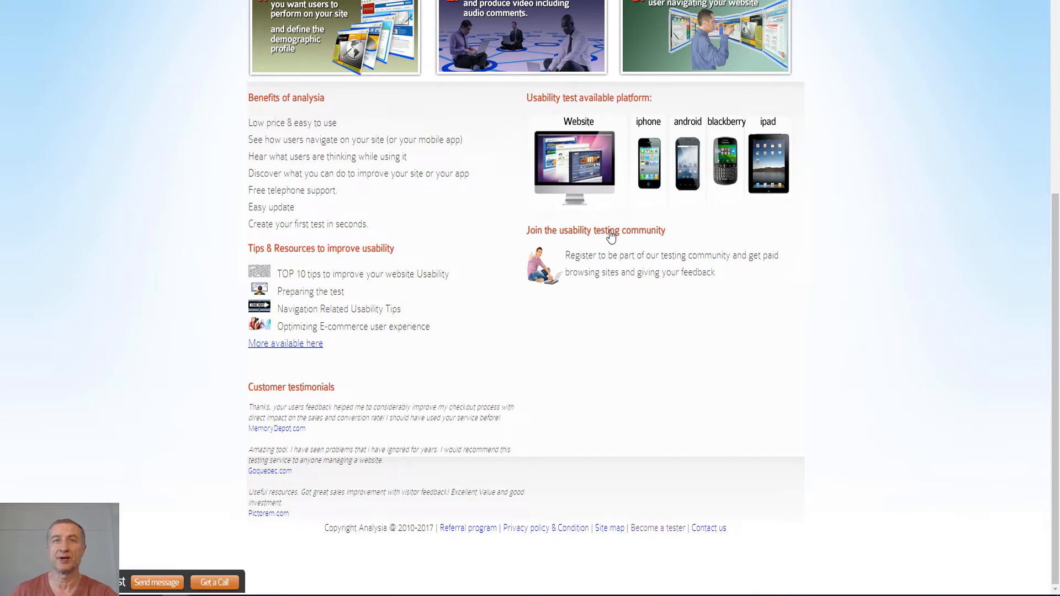
left_click(595, 230)
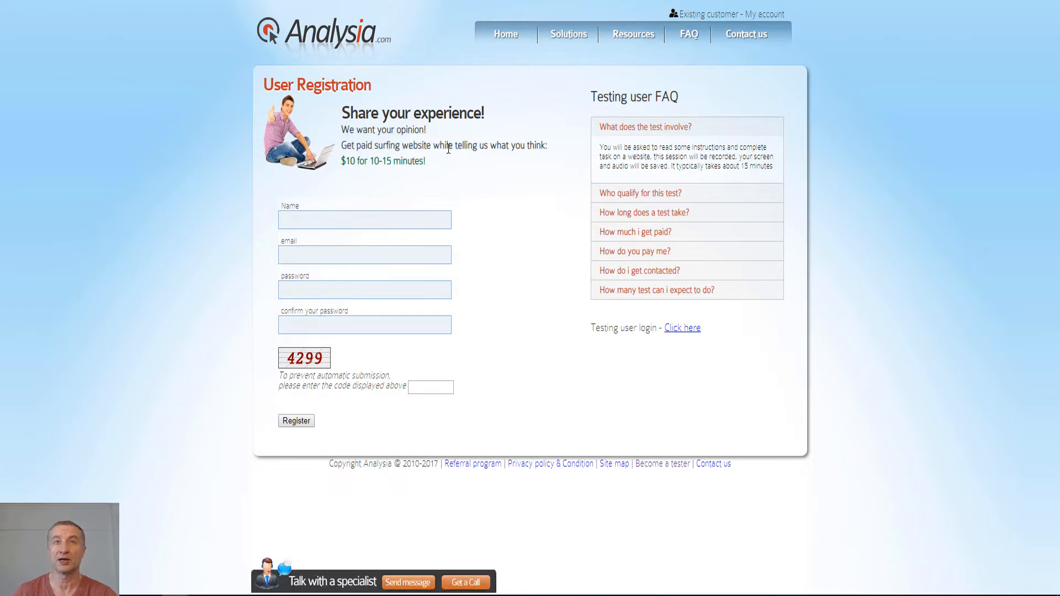
- Read the 'What does the test involve?' answer, highlighting the test description and typical duration
left_click_drag(445, 144, 549, 145)
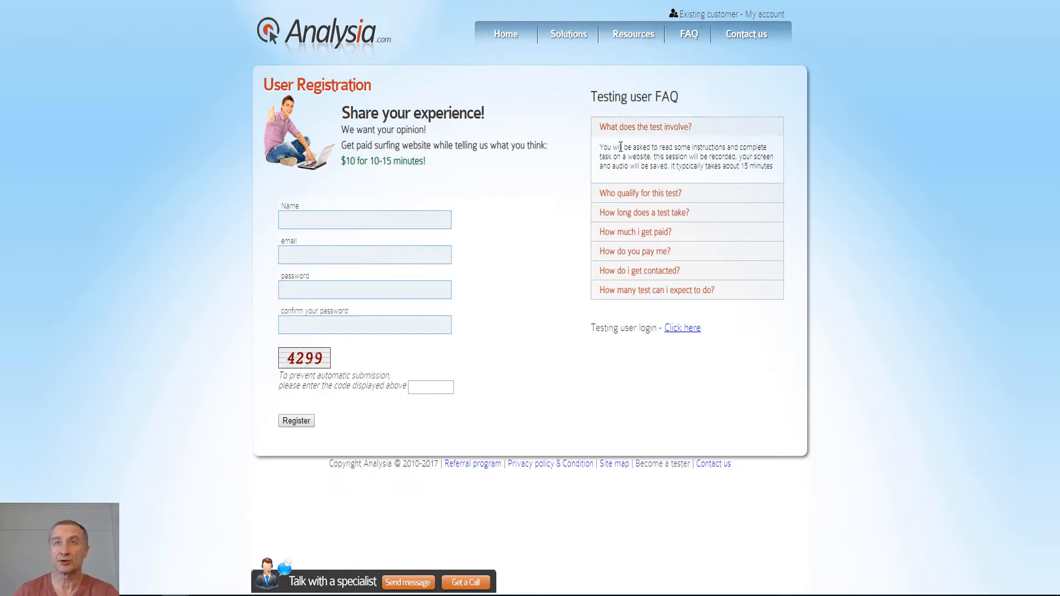
left_click_drag(612, 147, 689, 166)
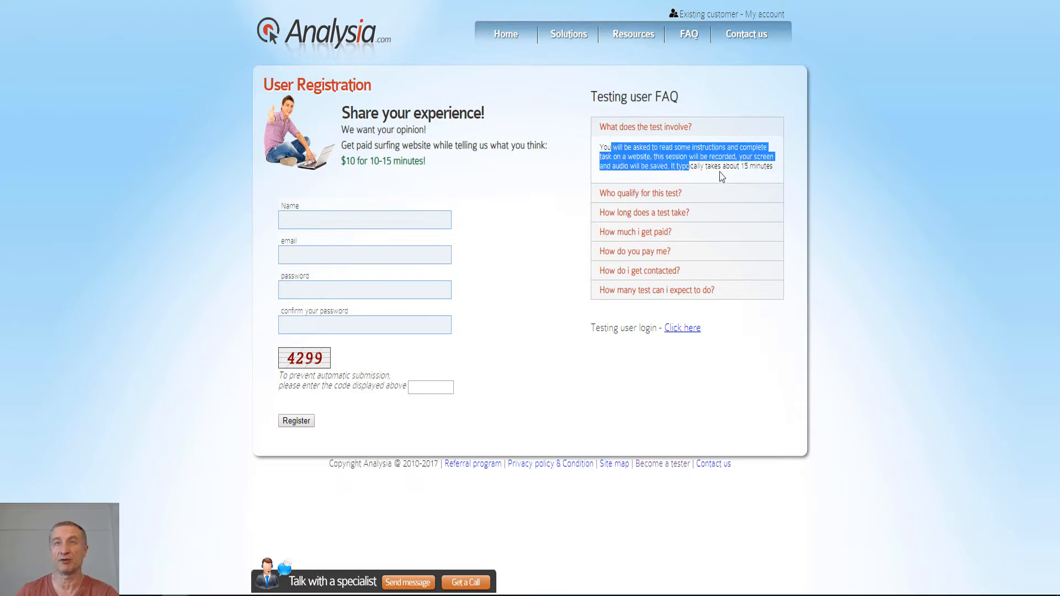
left_click(717, 177)
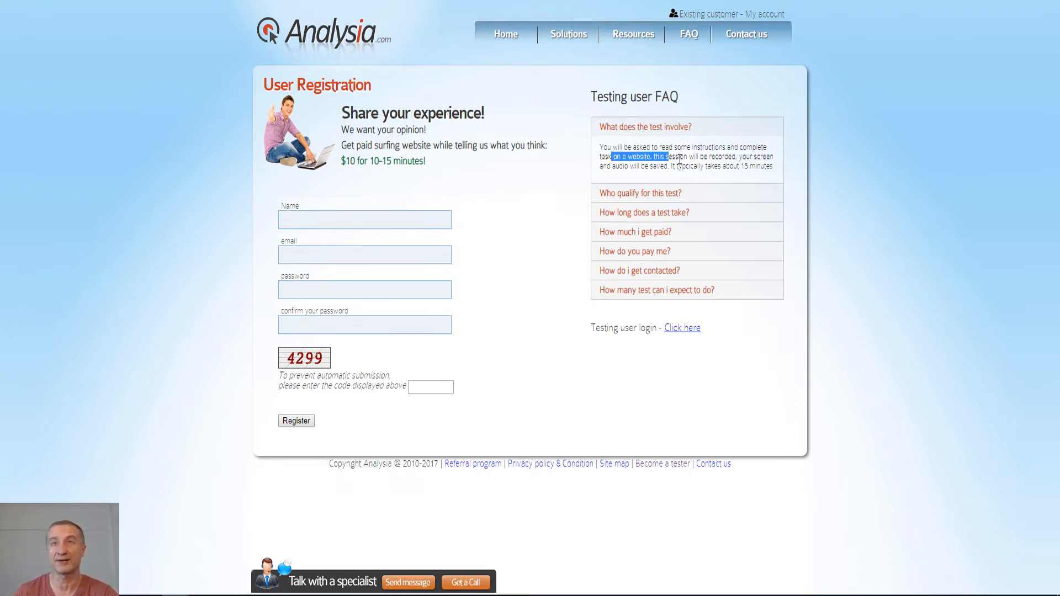
left_click_drag(612, 155, 735, 167)
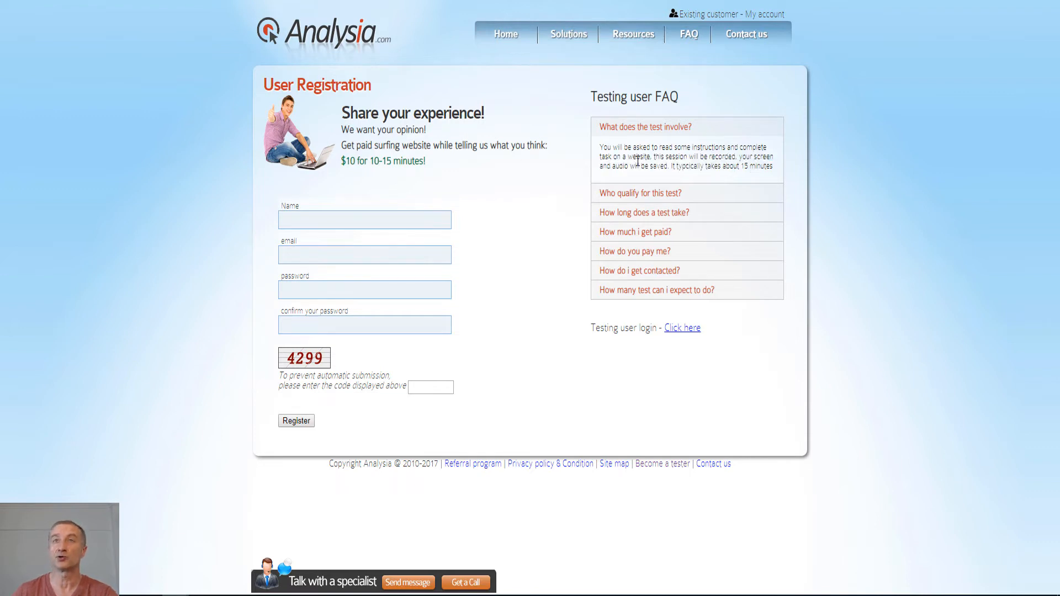
left_click_drag(615, 167, 743, 167)
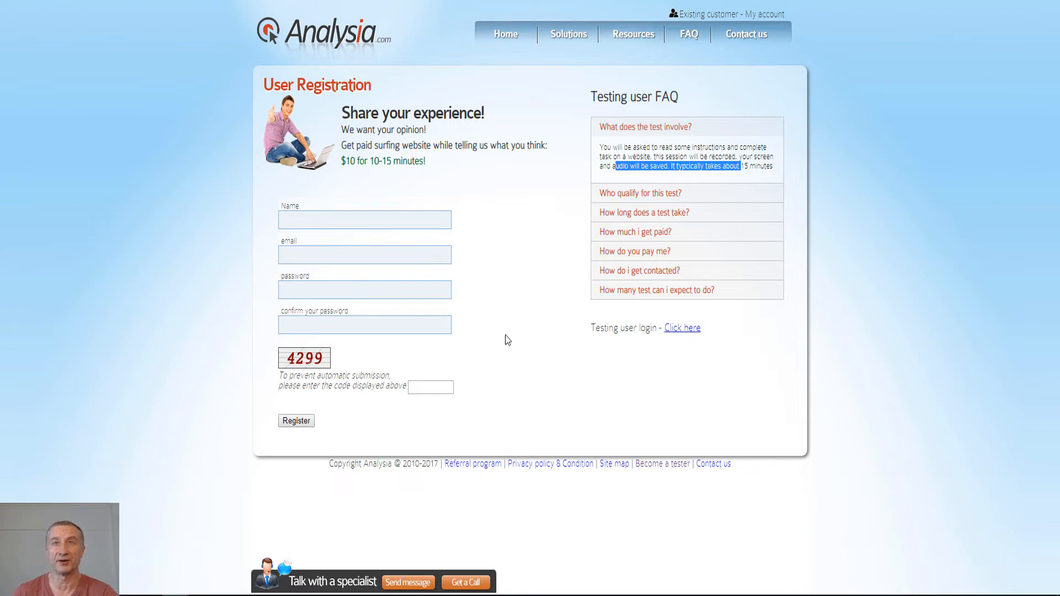
mouse_move(472, 313)
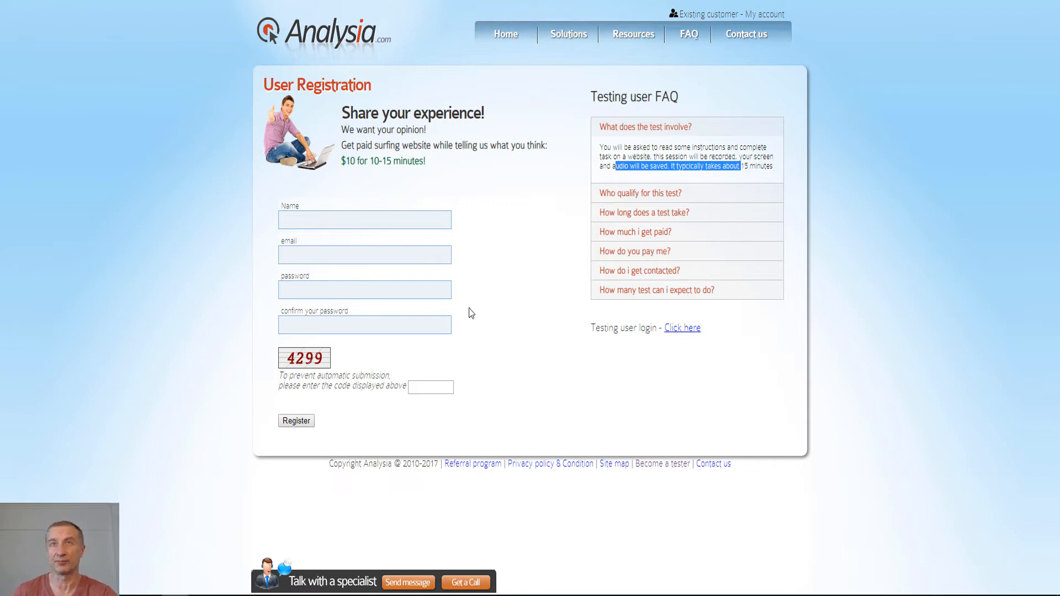
mouse_move(475, 311)
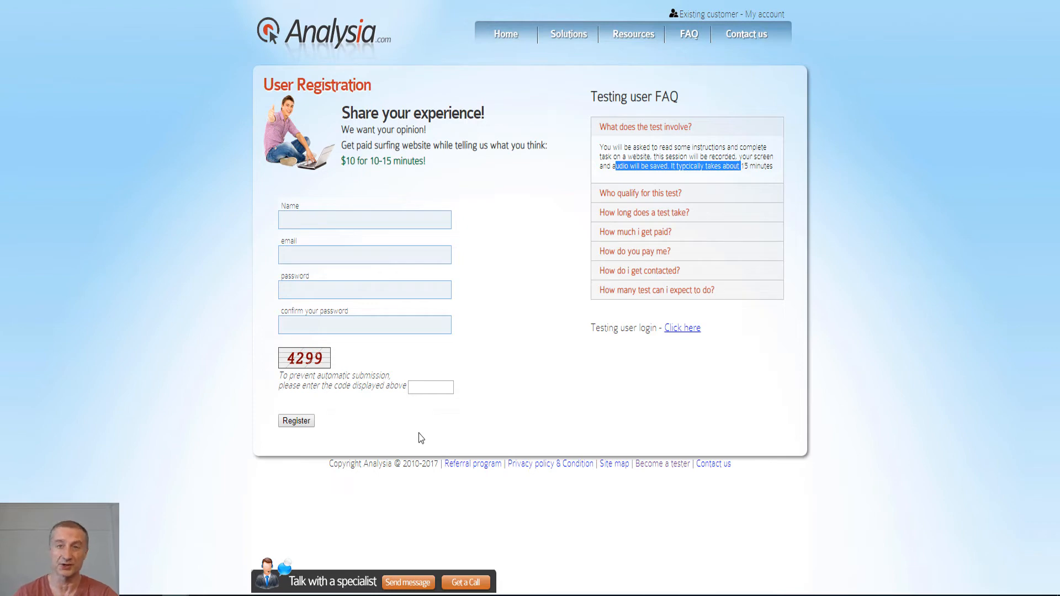
mouse_move(575, 397)
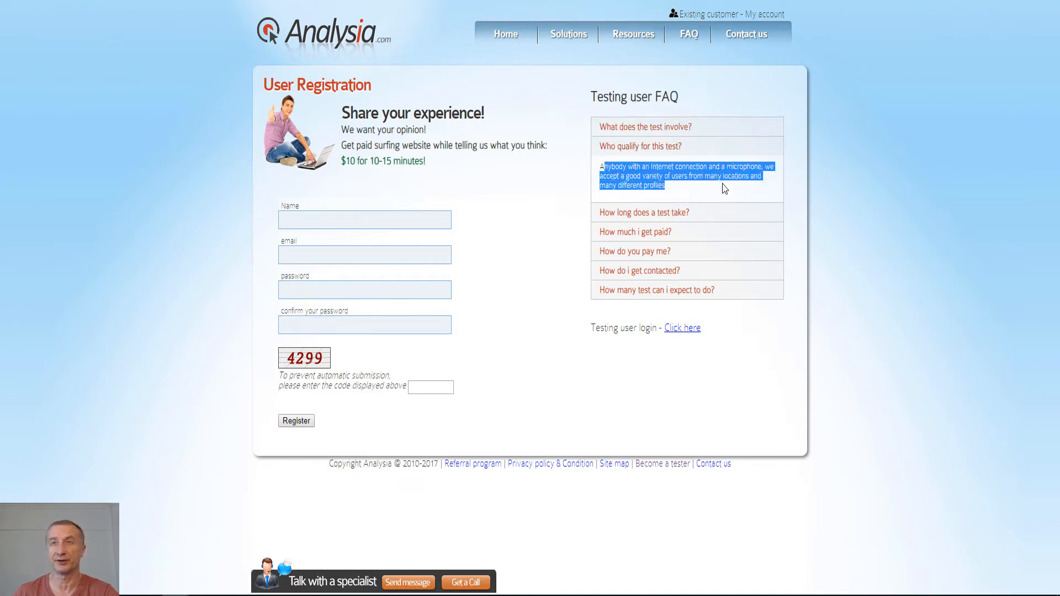
- Review the eligibility requirements and reveal how payment is sent via PayPal
left_click(724, 189)
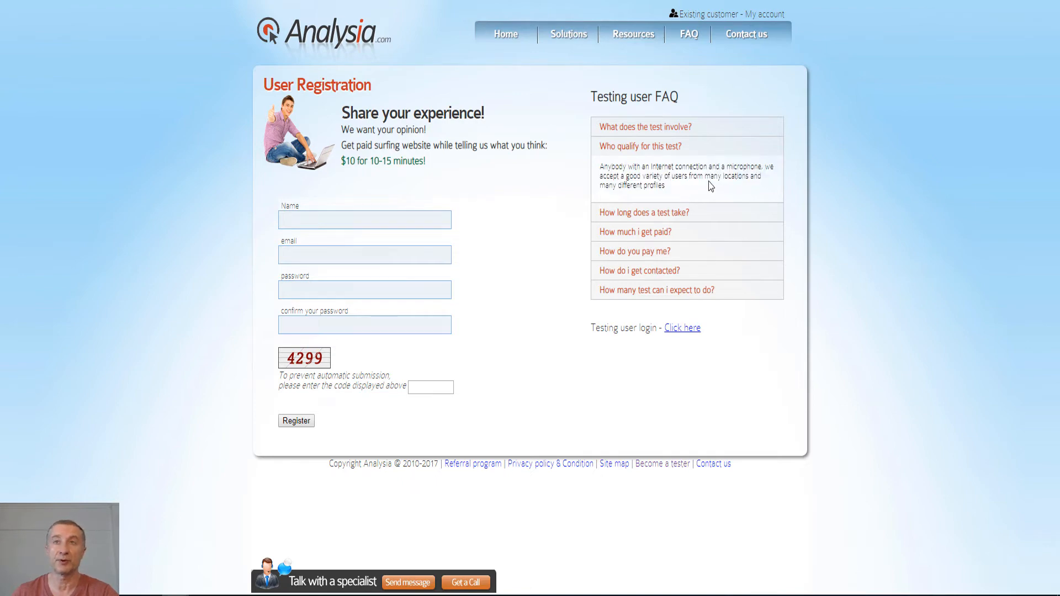
left_click_drag(676, 168, 727, 189)
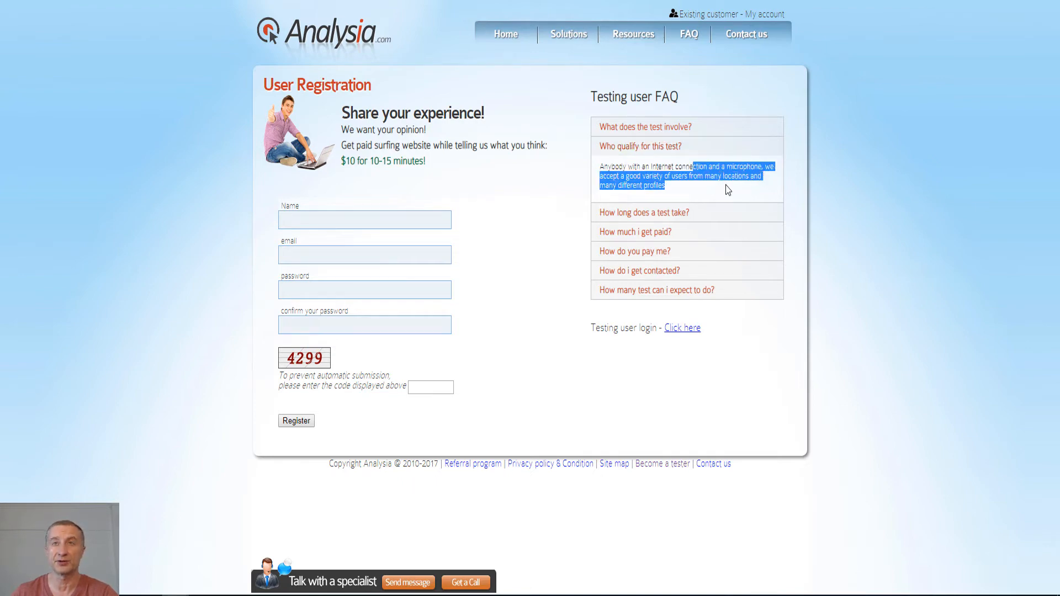
left_click(644, 212)
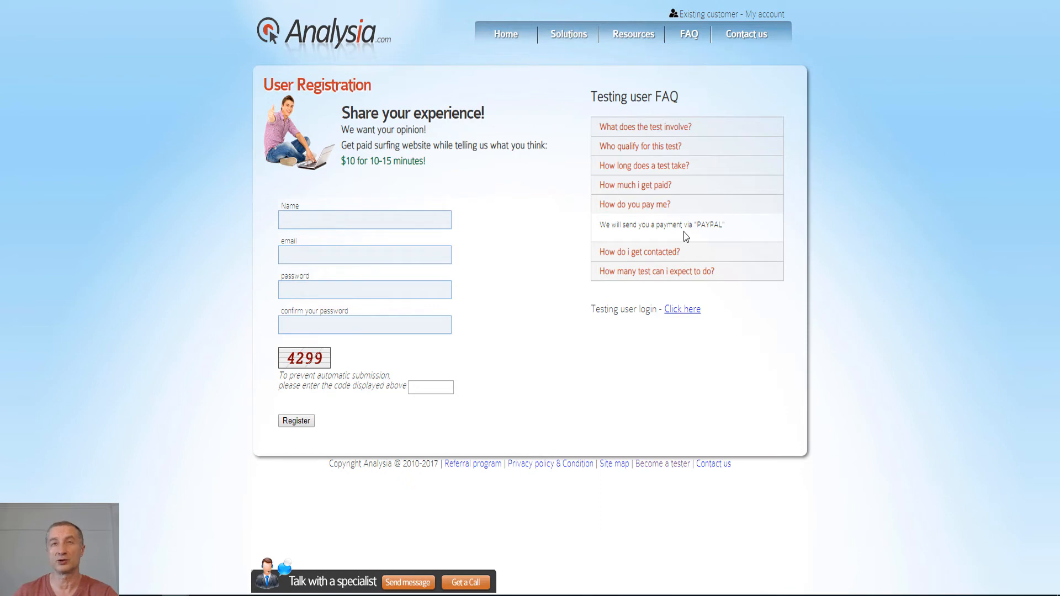
- Reveal the answers on how testers get contacted by email and how many tests to expect
left_click_drag(655, 224, 723, 224)
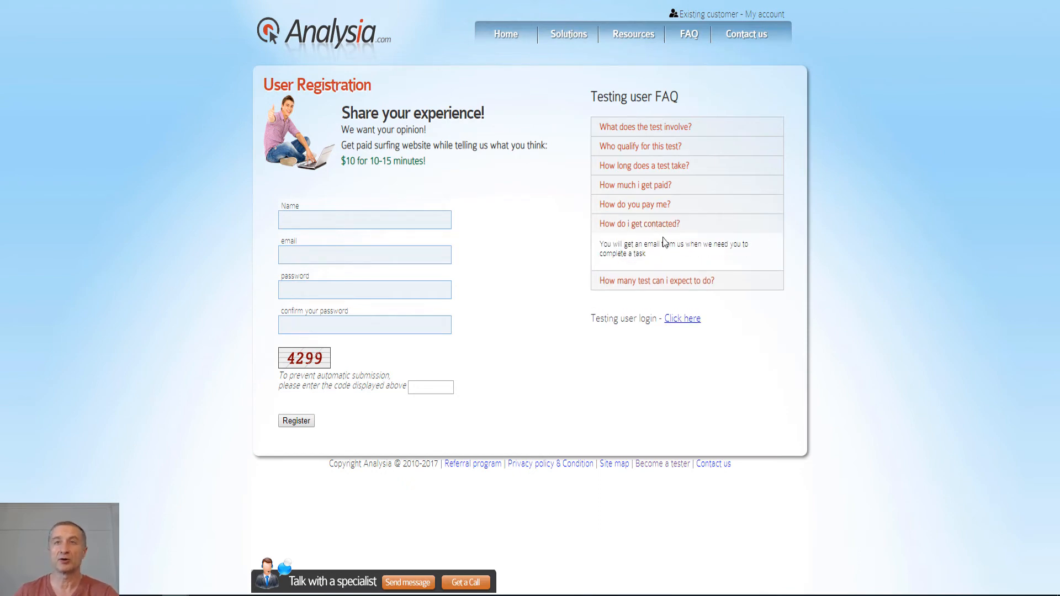
left_click_drag(601, 244, 646, 254)
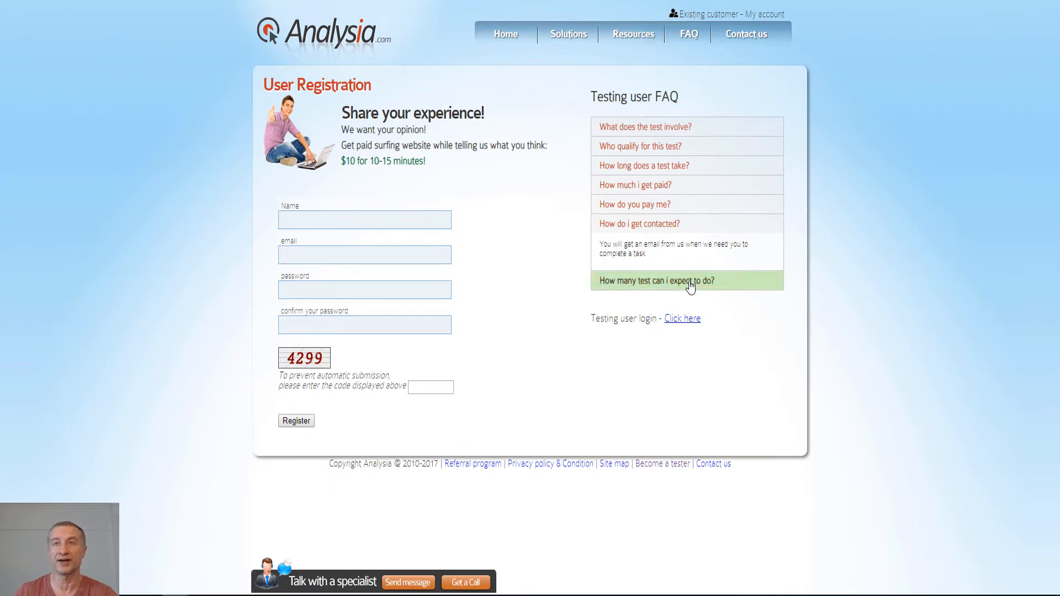
left_click(655, 282)
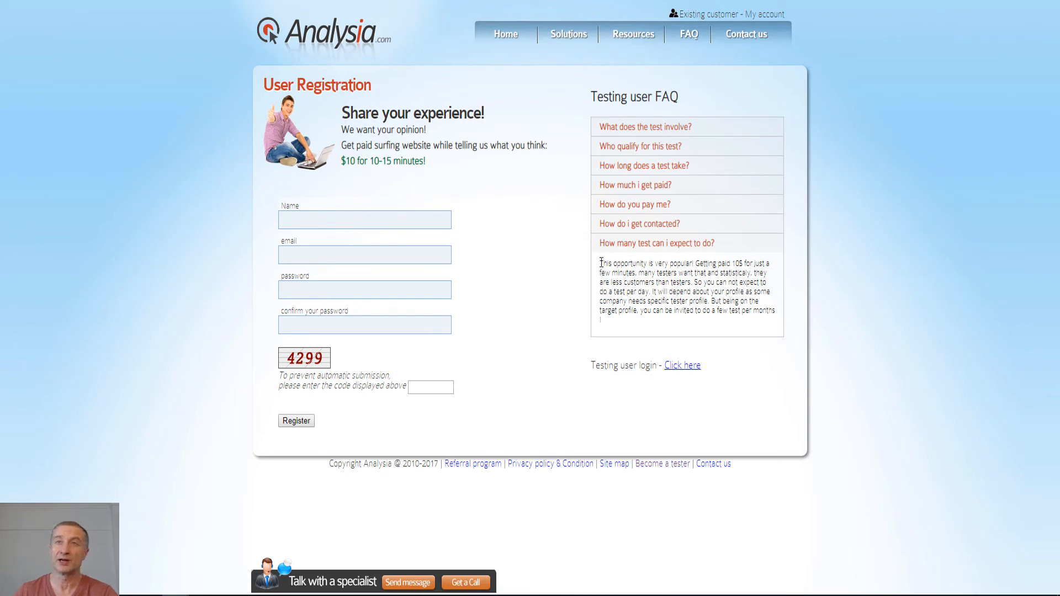
- Read the test-frequency answer, then show the 'What does the test involve?' answer again
left_click_drag(601, 264, 733, 274)
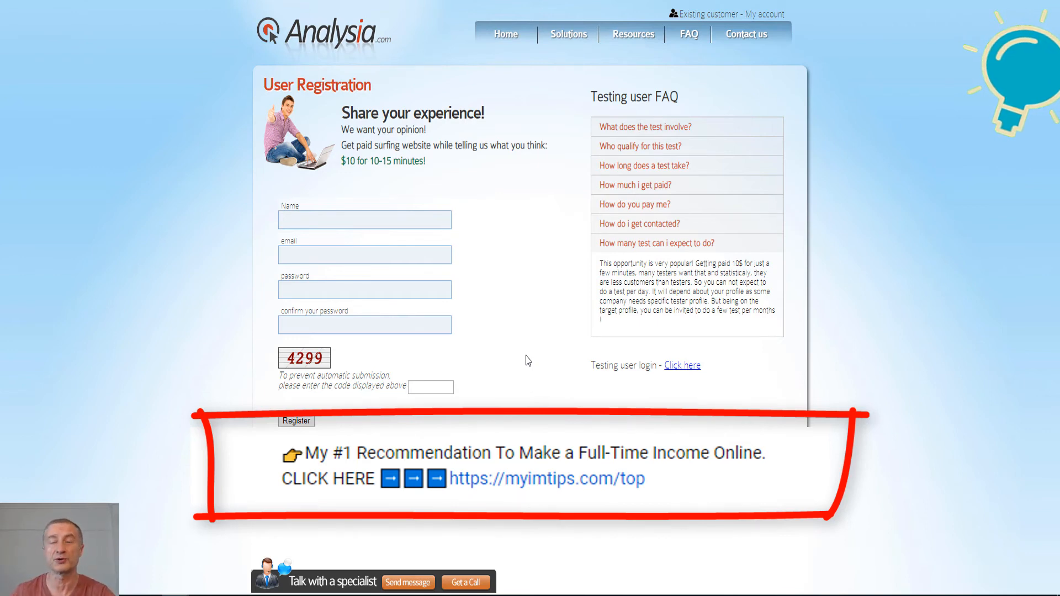
left_click(644, 127)
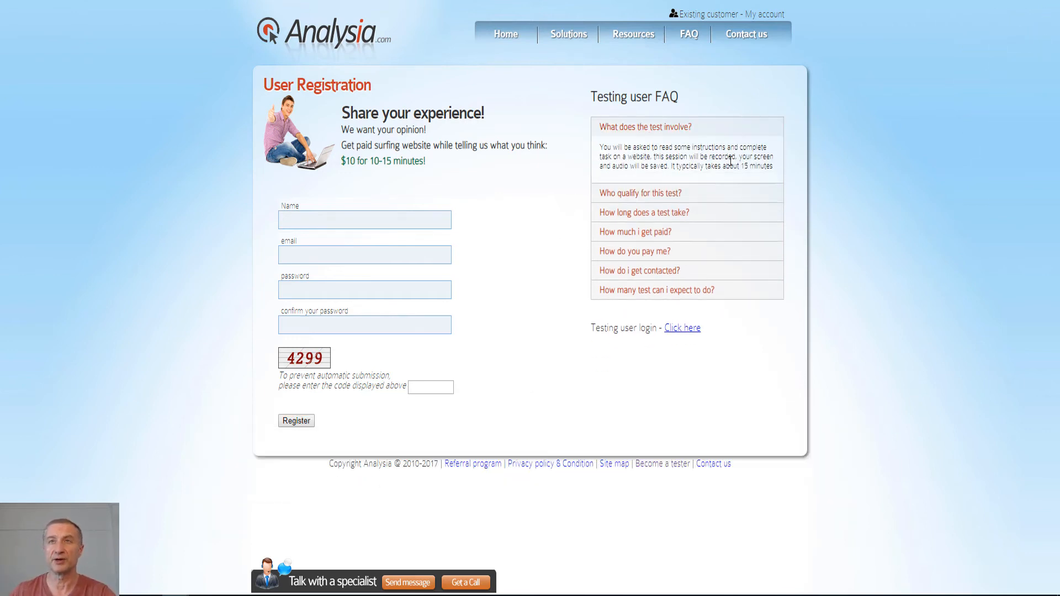